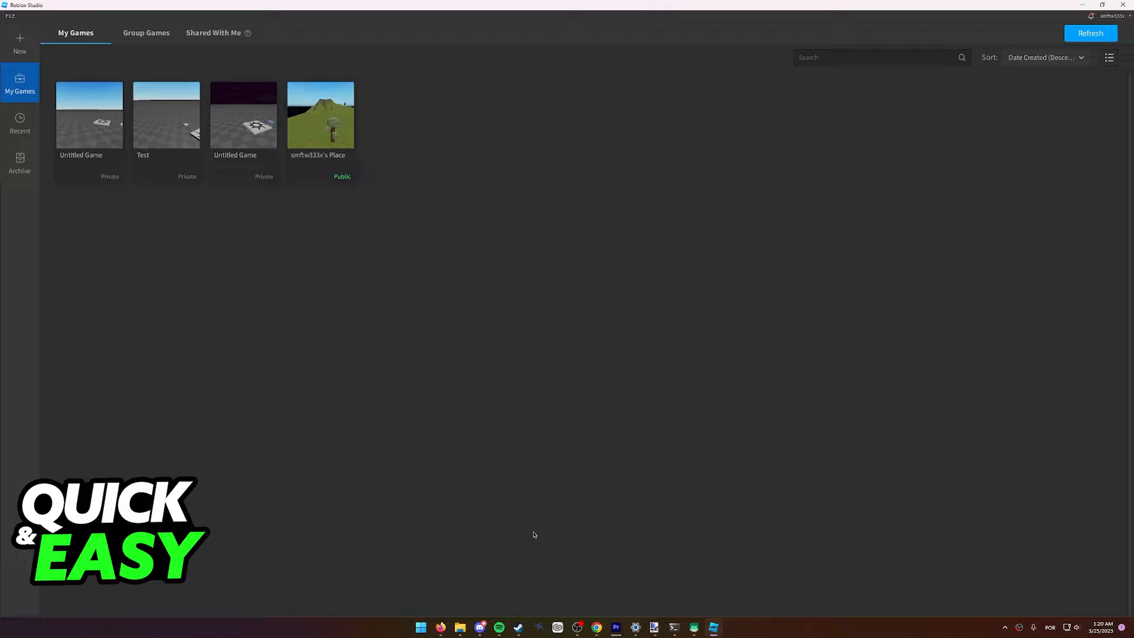
{"action": "mouse_move", "coordinate": [354, 432]}
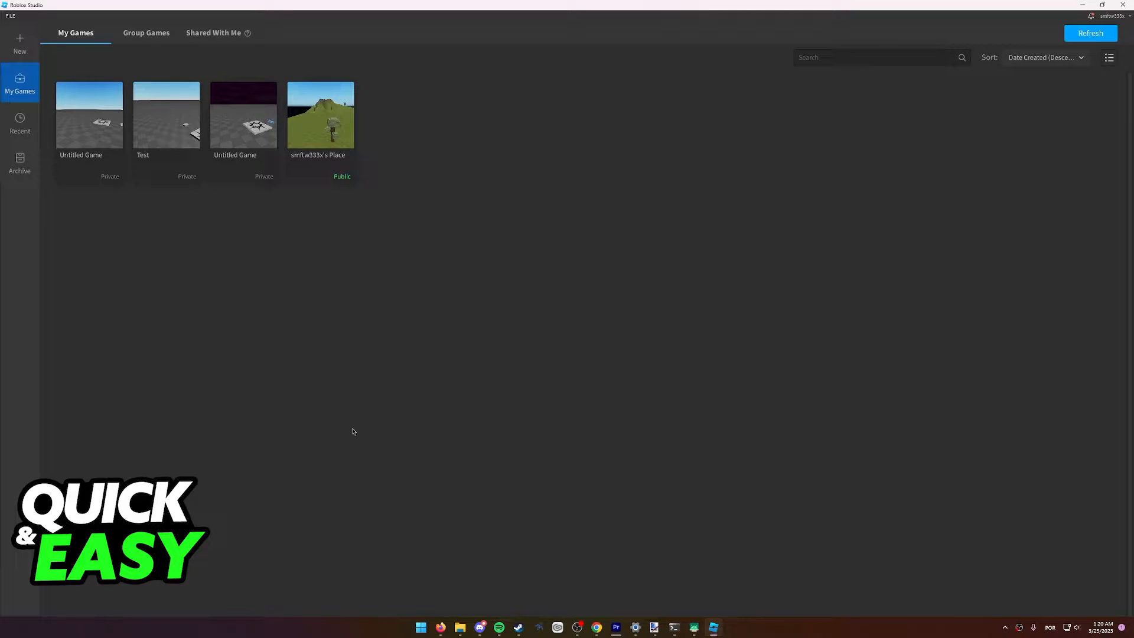
- Open the New templates gallery from the left sidebar
{"action": "left_click", "coordinate": [19, 41]}
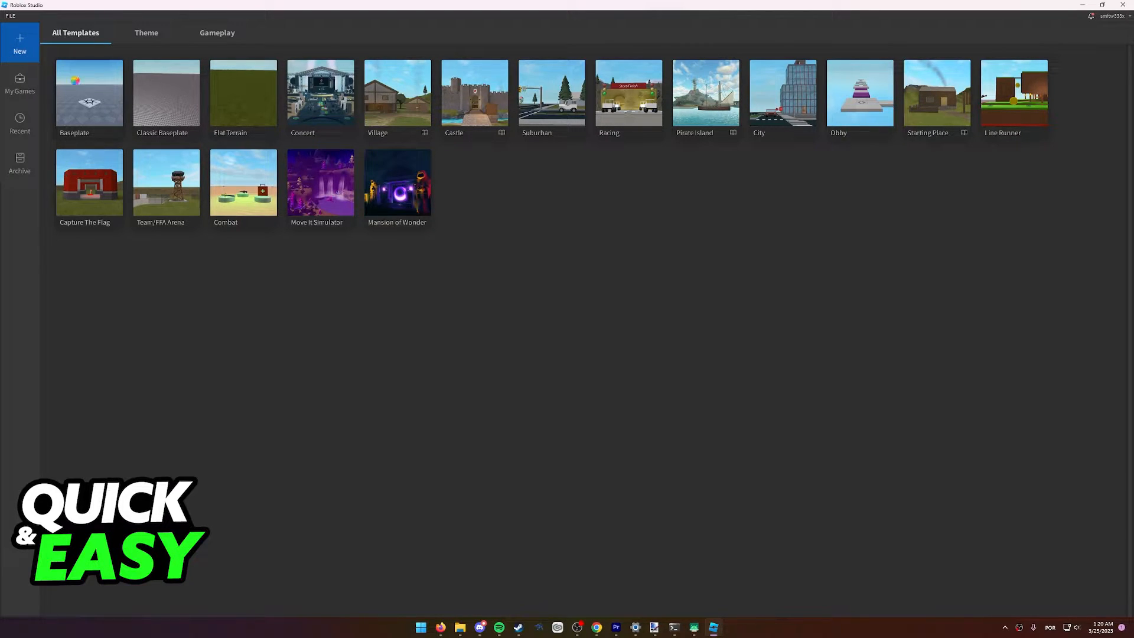
- Open a new place from the Baseplate template
{"action": "left_click", "coordinate": [89, 92]}
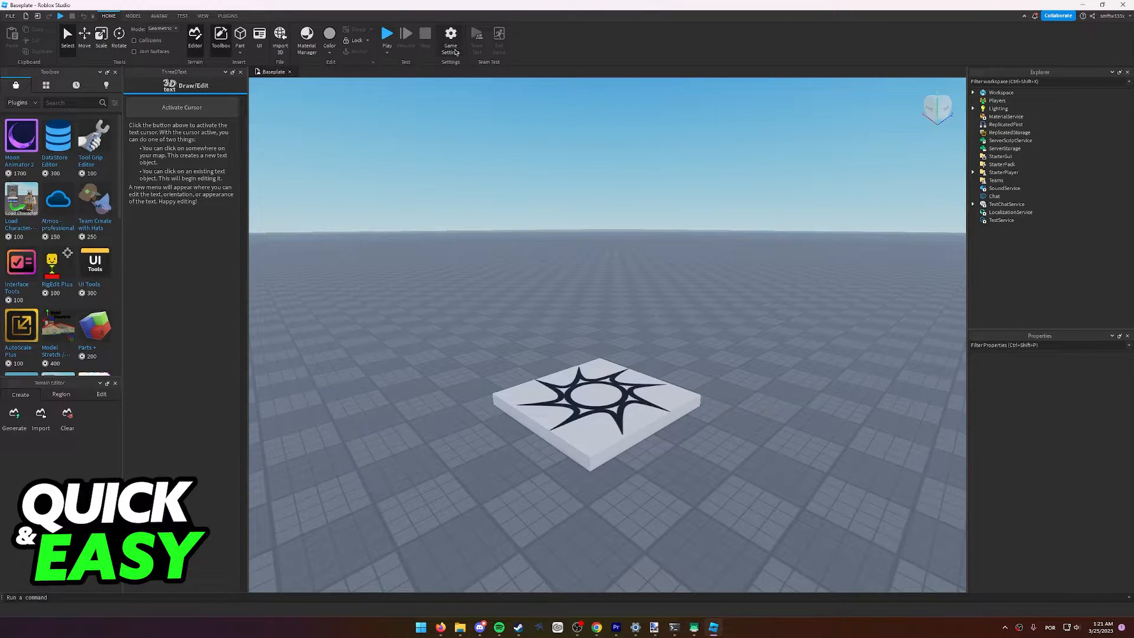
- From Game Settings, save the place to Roblox with Team Create left on
{"action": "left_click", "coordinate": [450, 33]}
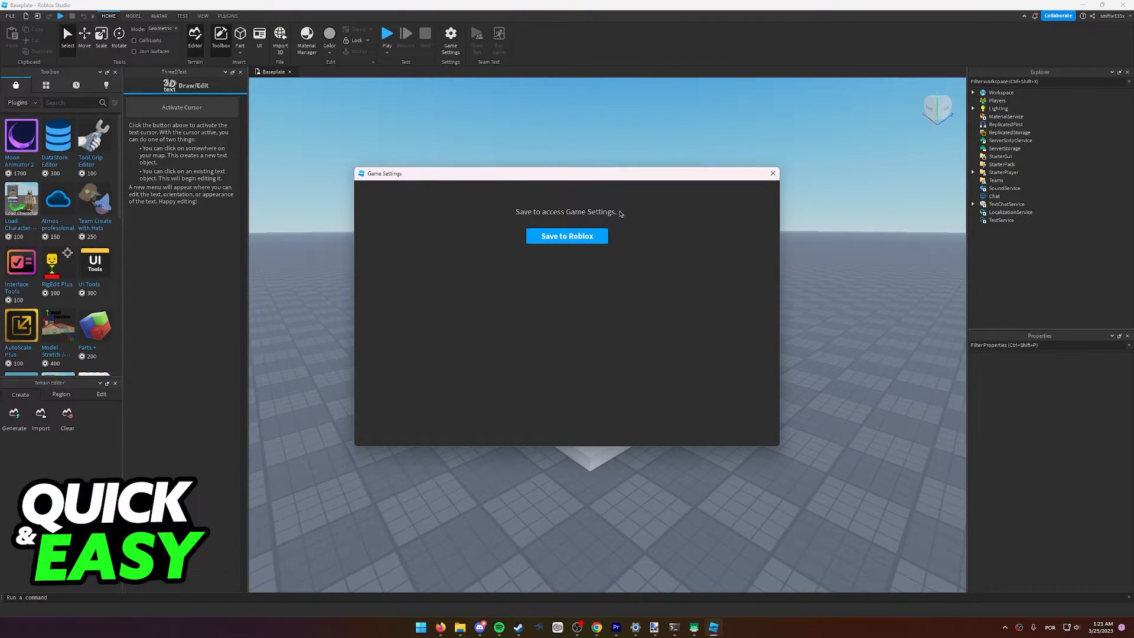
{"action": "left_click", "coordinate": [567, 236]}
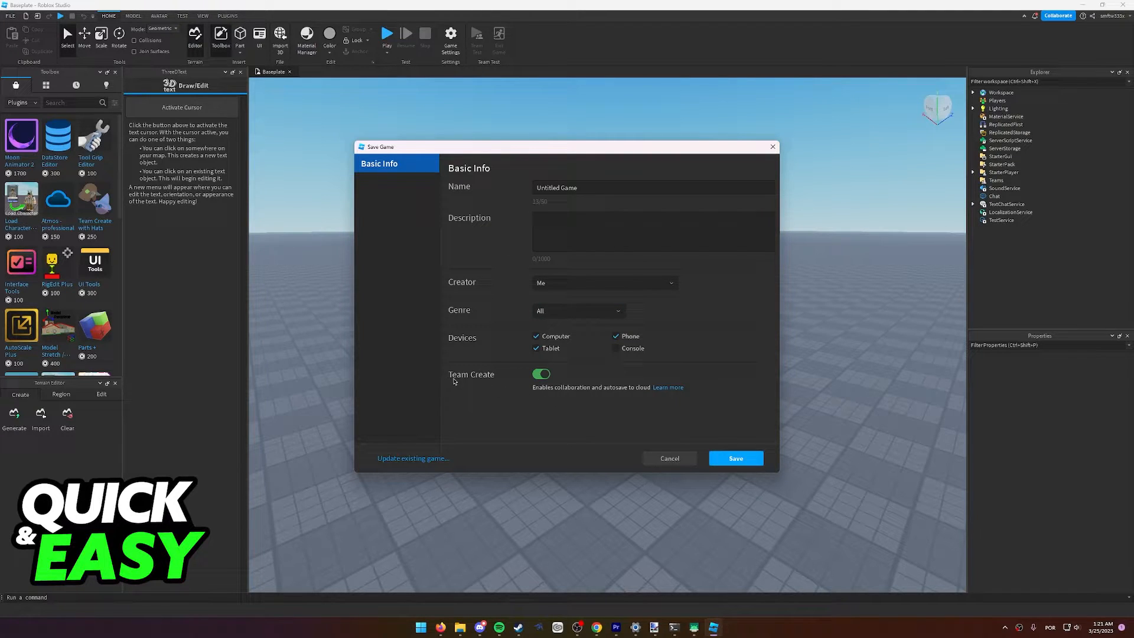
{"action": "mouse_move", "coordinate": [550, 391]}
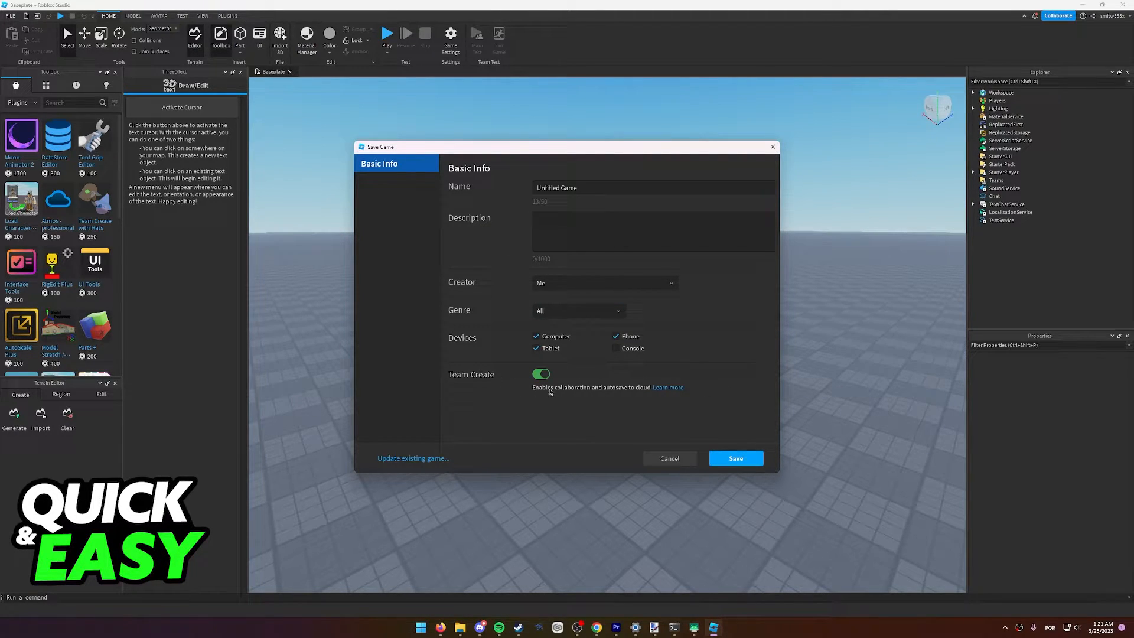
{"action": "mouse_move", "coordinate": [657, 384]}
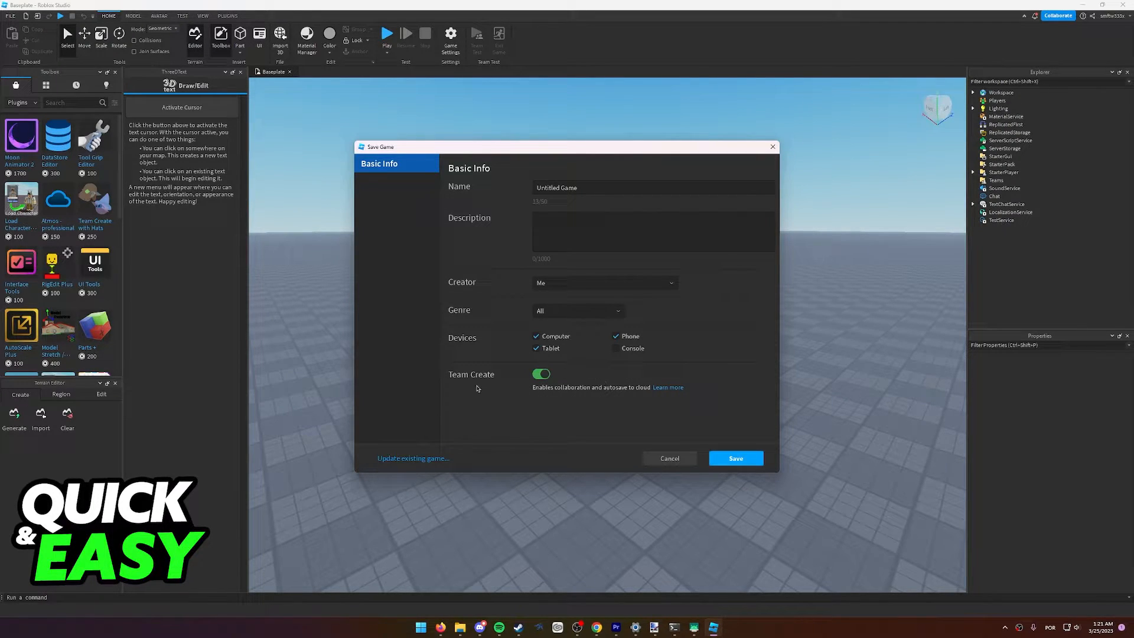
{"action": "left_click", "coordinate": [736, 458]}
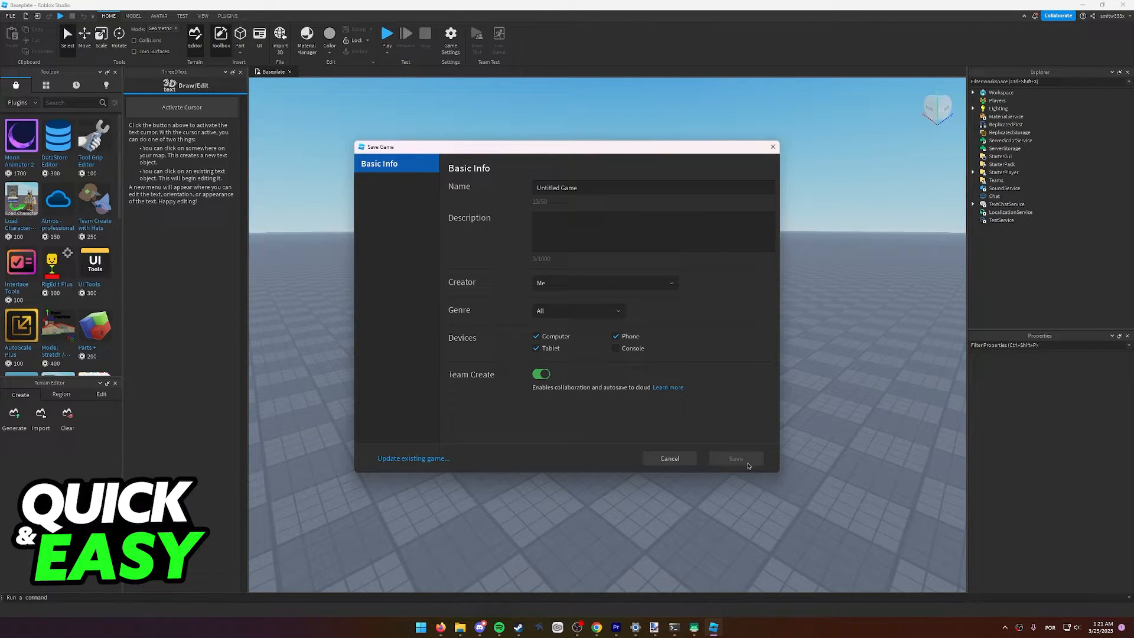
- Confirm the save so the place reloads as Untitled Game
{"action": "left_click", "coordinate": [736, 458]}
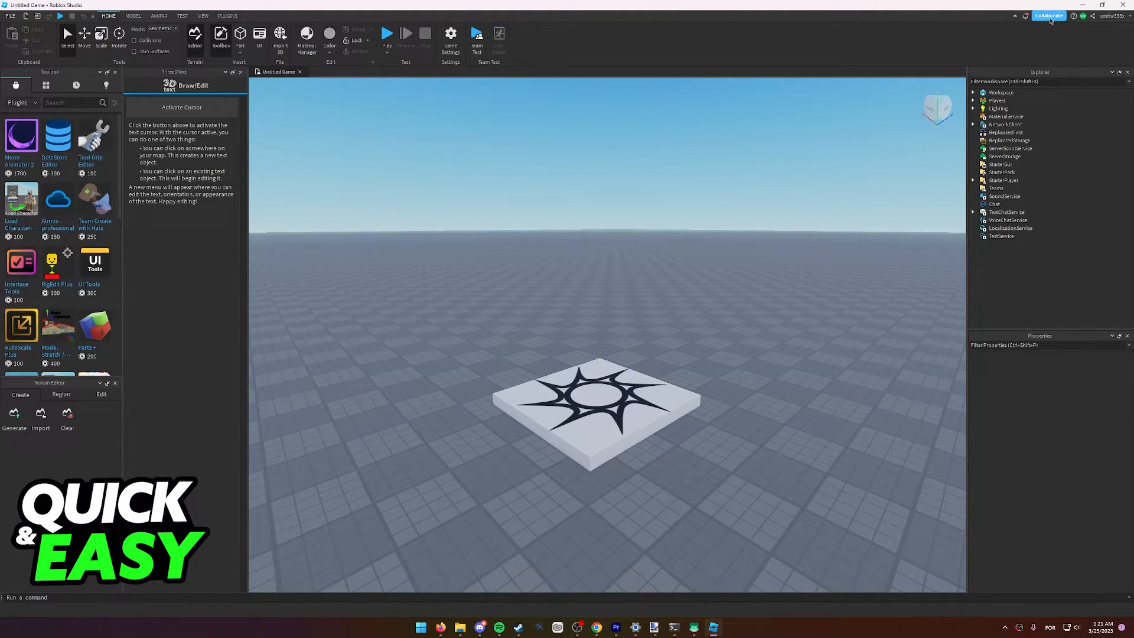
{"action": "left_click", "coordinate": [1048, 15]}
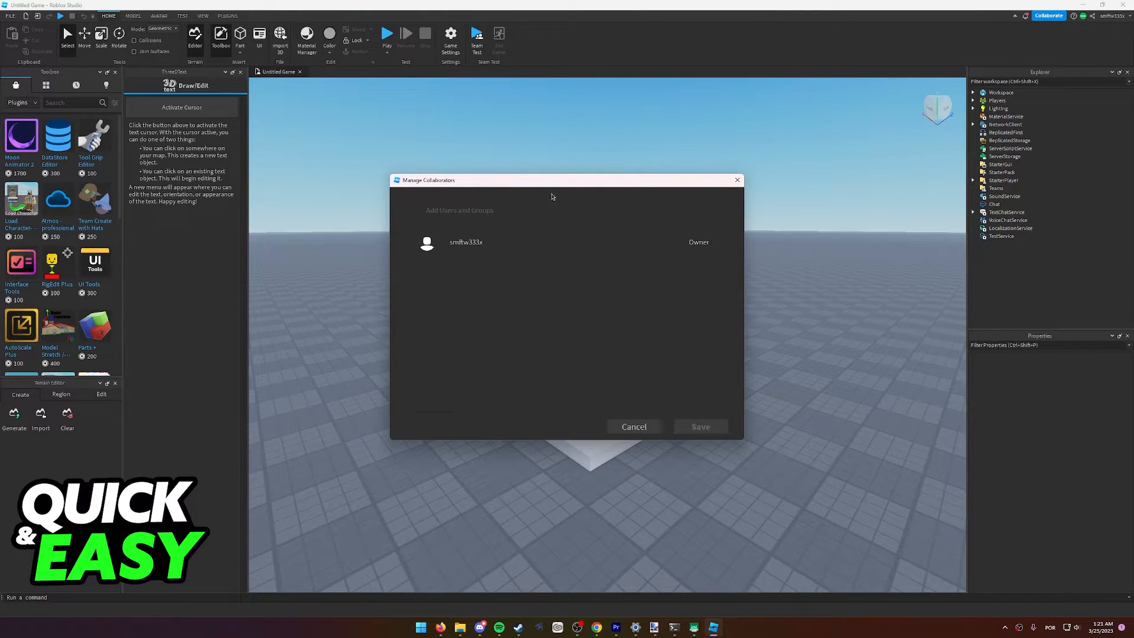
{"action": "left_click", "coordinate": [564, 209]}
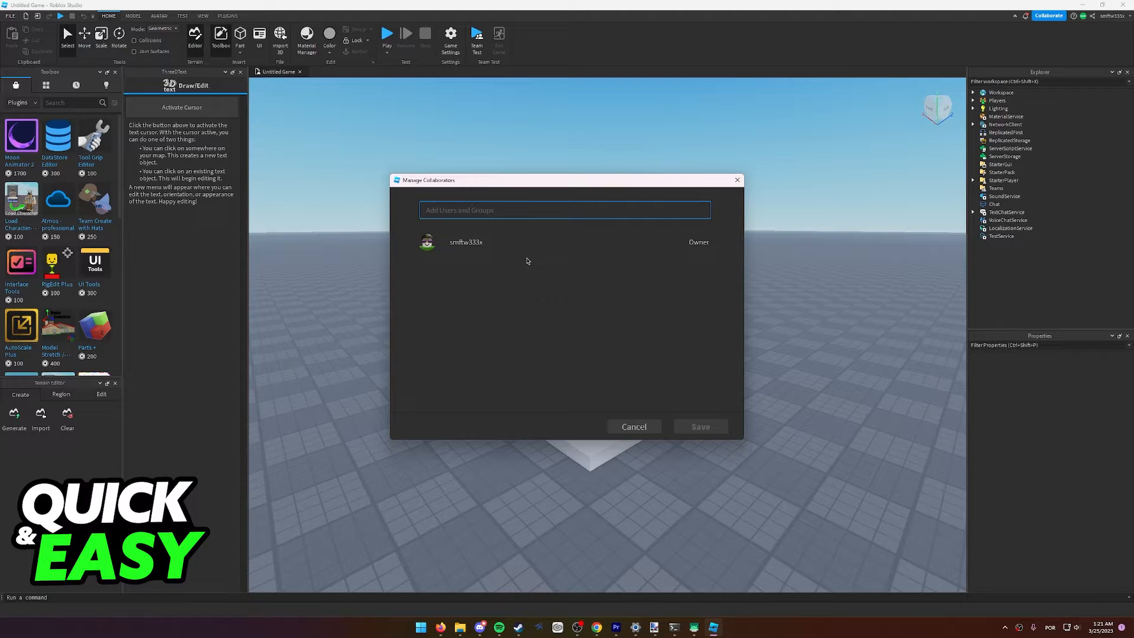
{"action": "type", "text": "smftw333"}
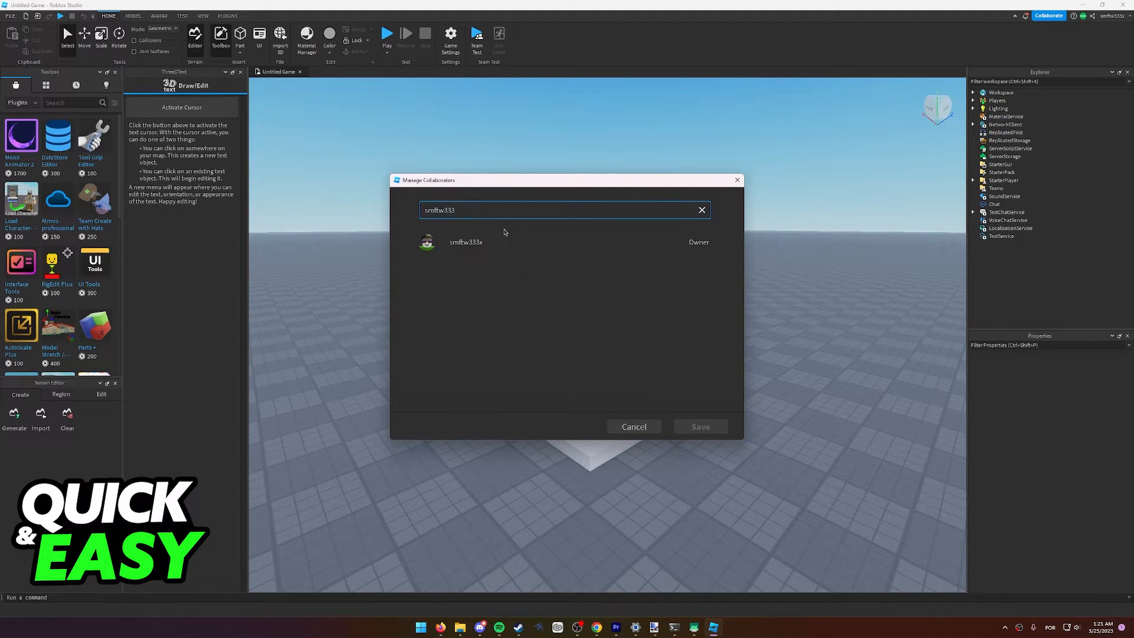
{"action": "left_click", "coordinate": [564, 210]}
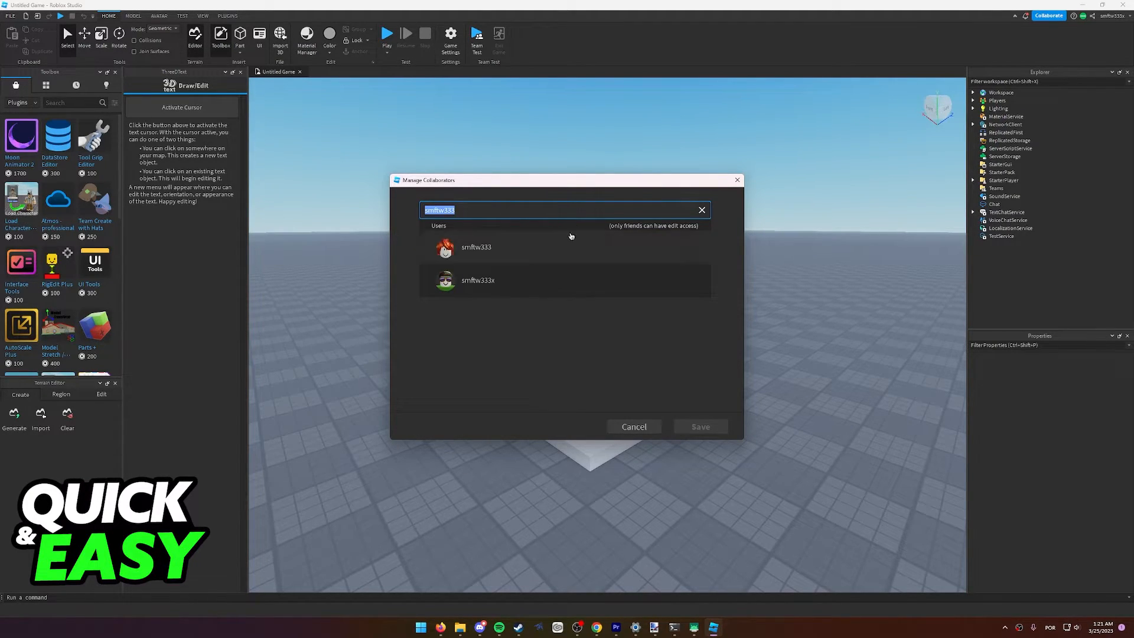
{"action": "left_click", "coordinate": [476, 247]}
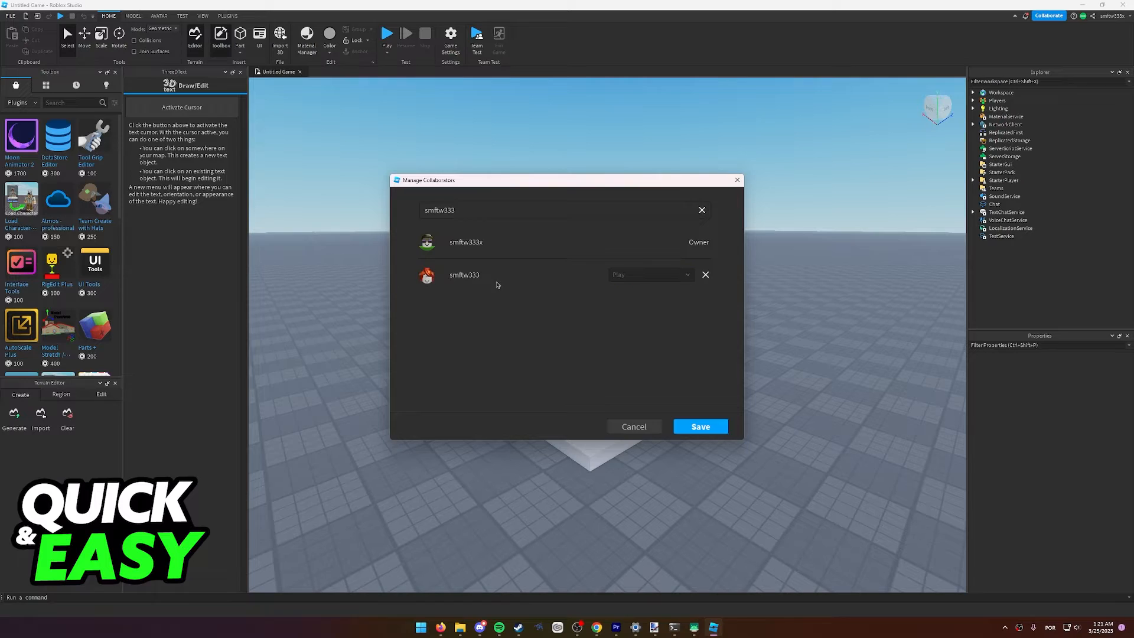
{"action": "left_click", "coordinate": [651, 275]}
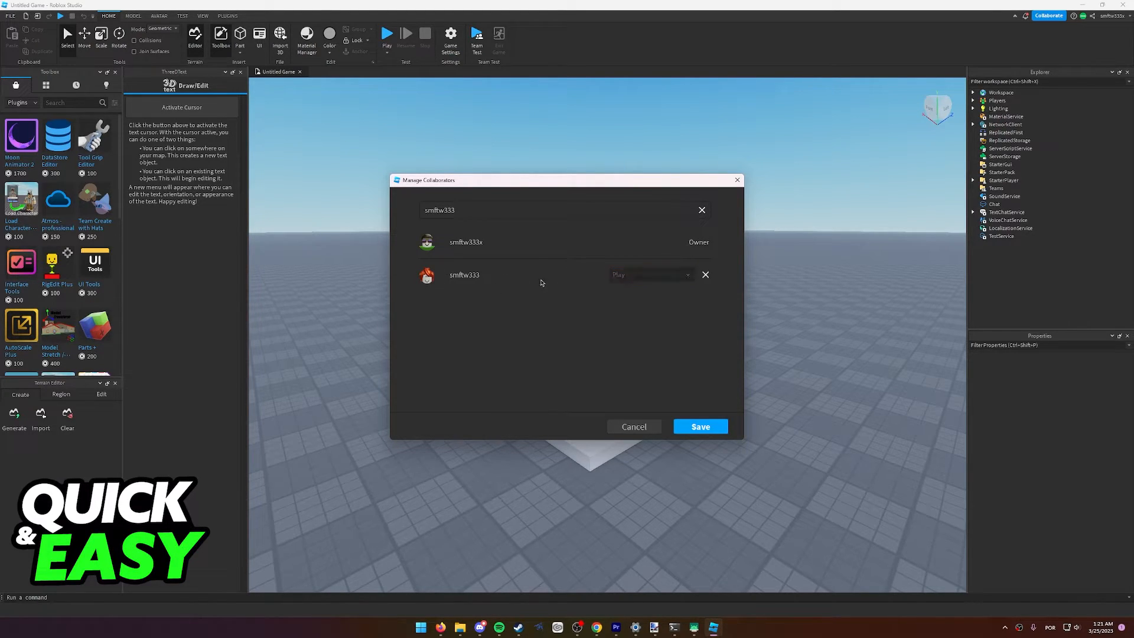
{"action": "left_click", "coordinate": [652, 275]}
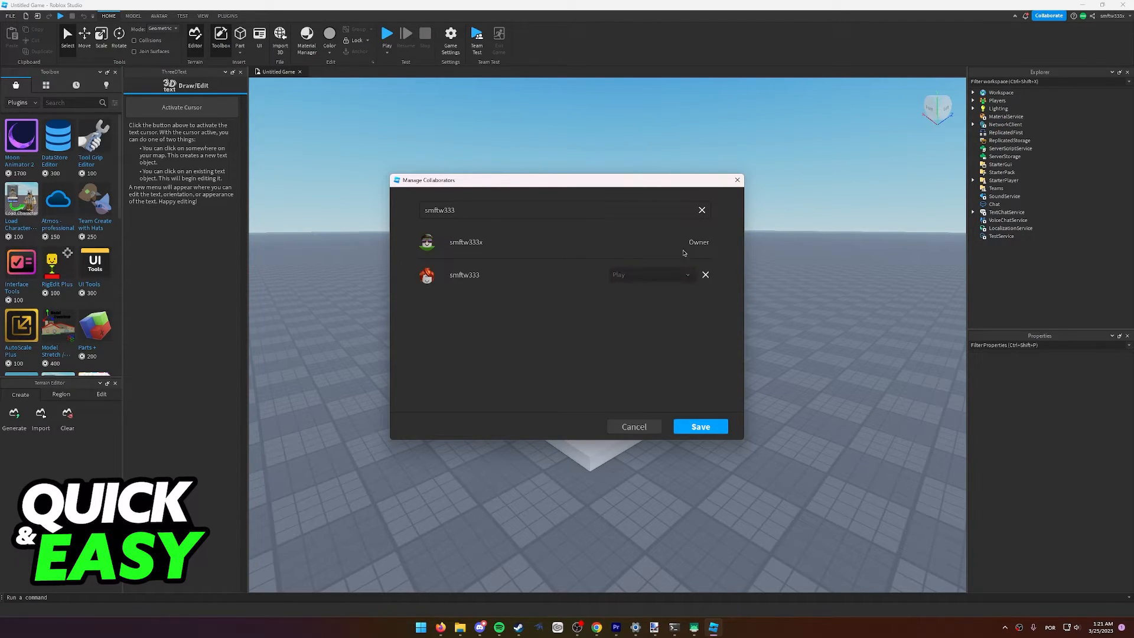
{"action": "mouse_move", "coordinate": [334, 226]}
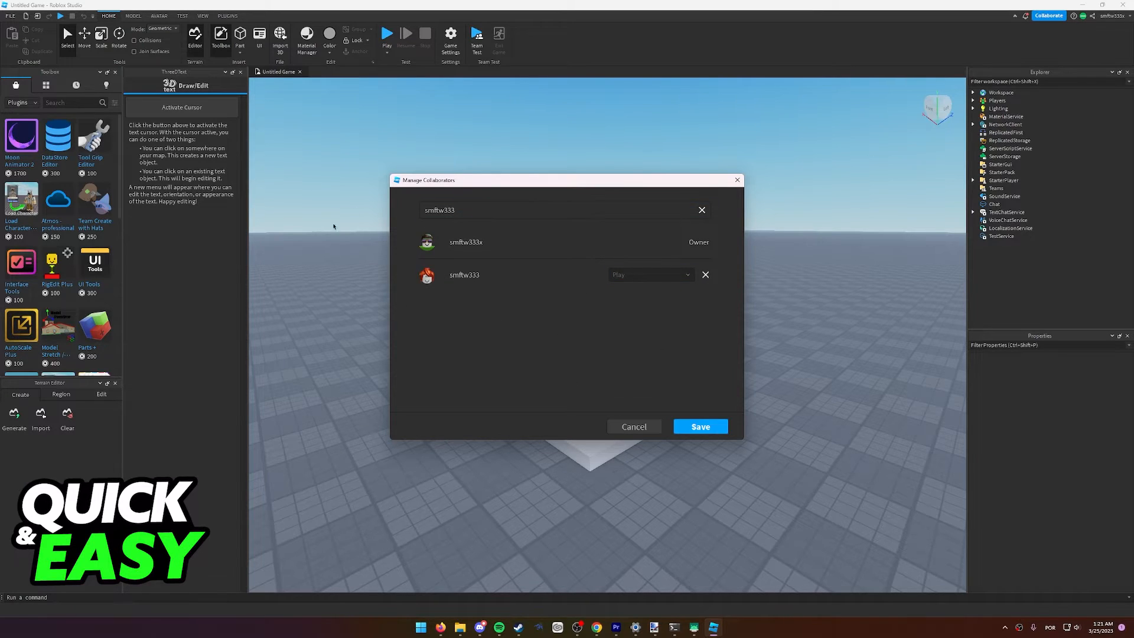
{"action": "left_click", "coordinate": [650, 274]}
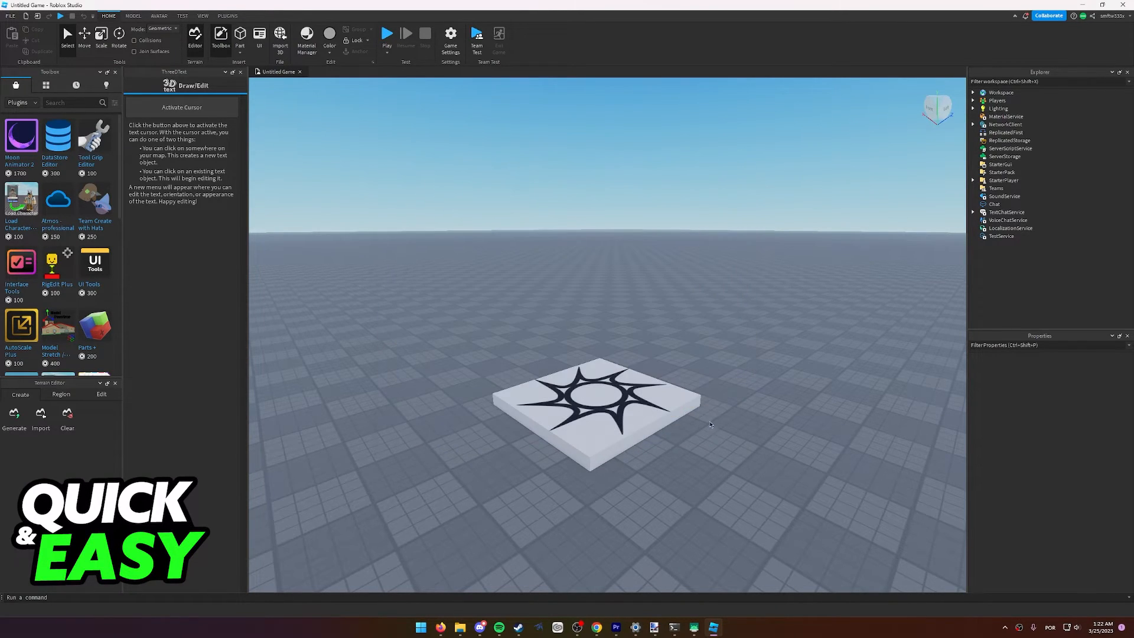
{"action": "left_click", "coordinate": [1050, 15]}
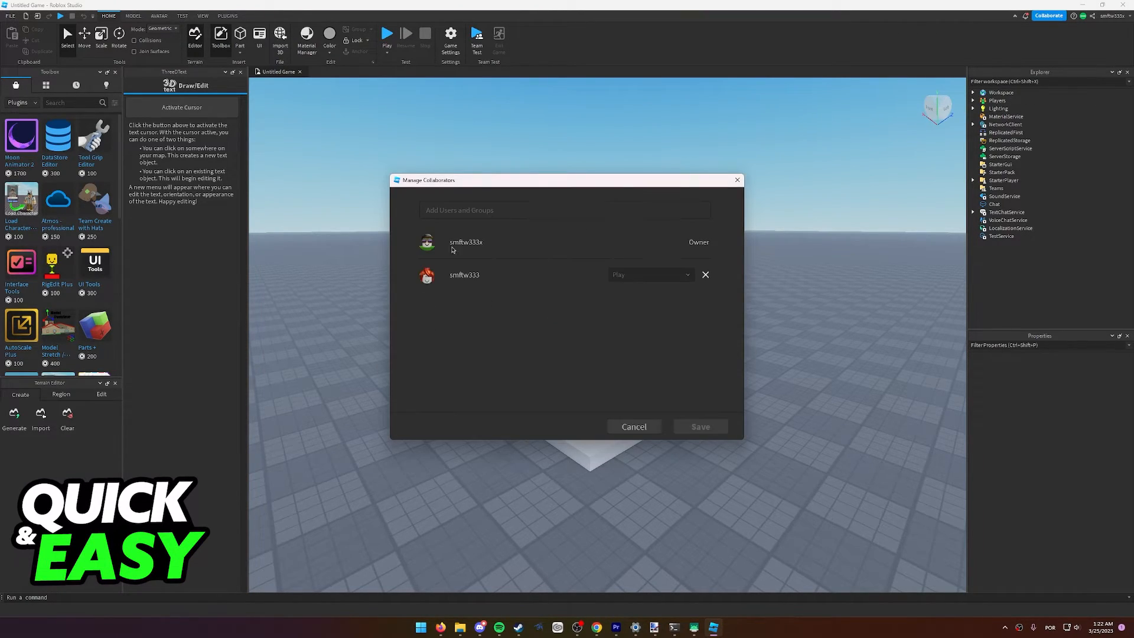
{"action": "left_click", "coordinate": [634, 427]}
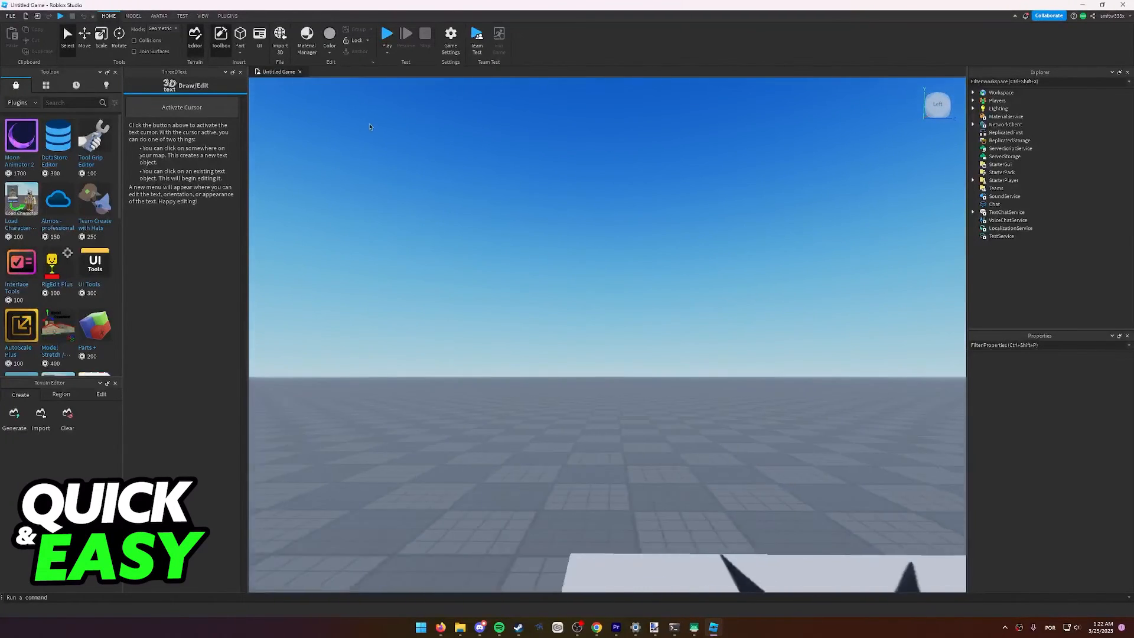
{"action": "left_click", "coordinate": [202, 16]}
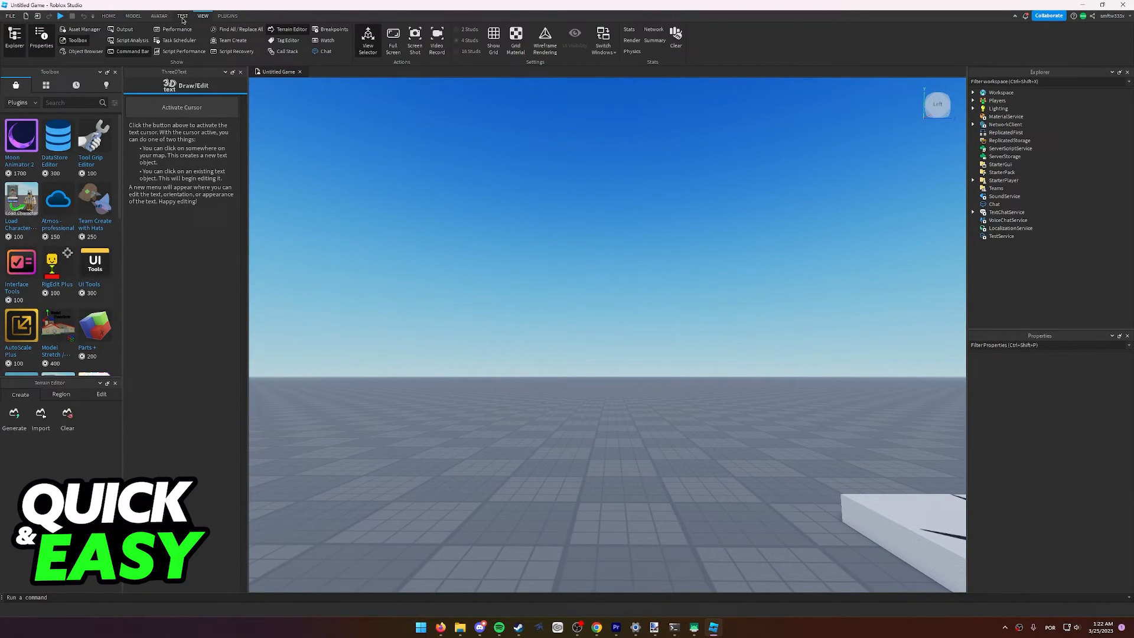
{"action": "left_click", "coordinate": [134, 15]}
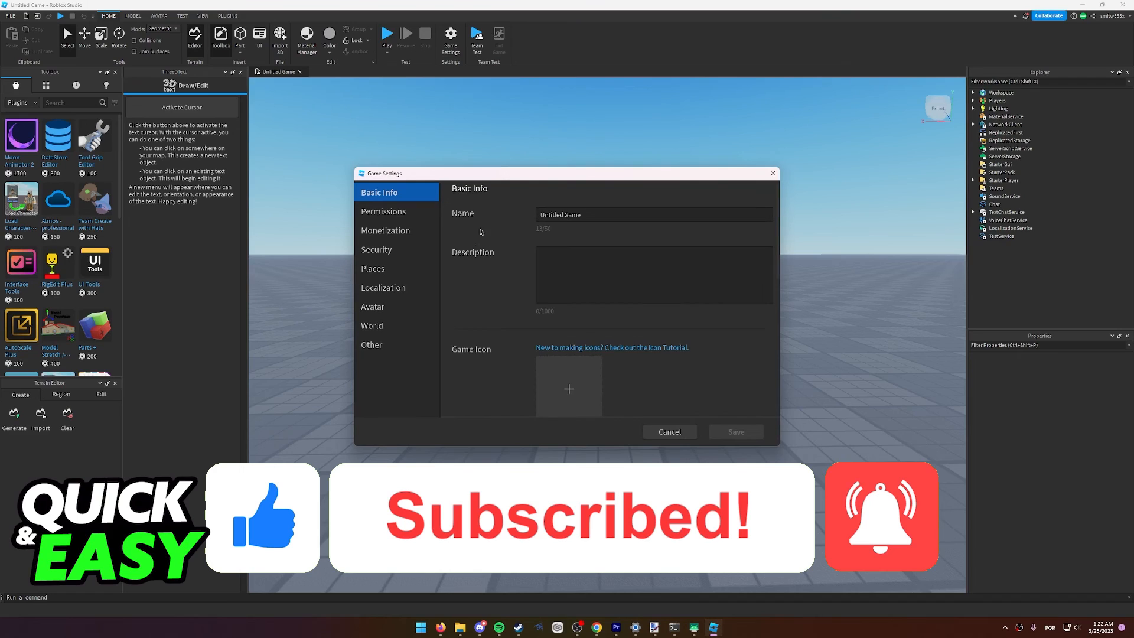
{"action": "left_click", "coordinate": [670, 432]}
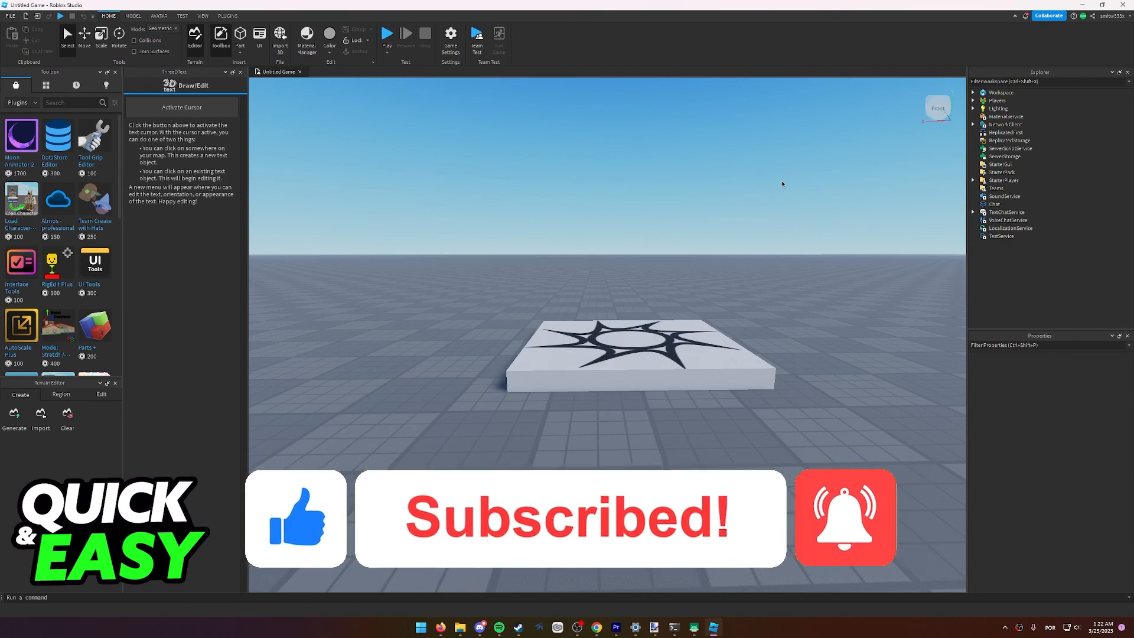